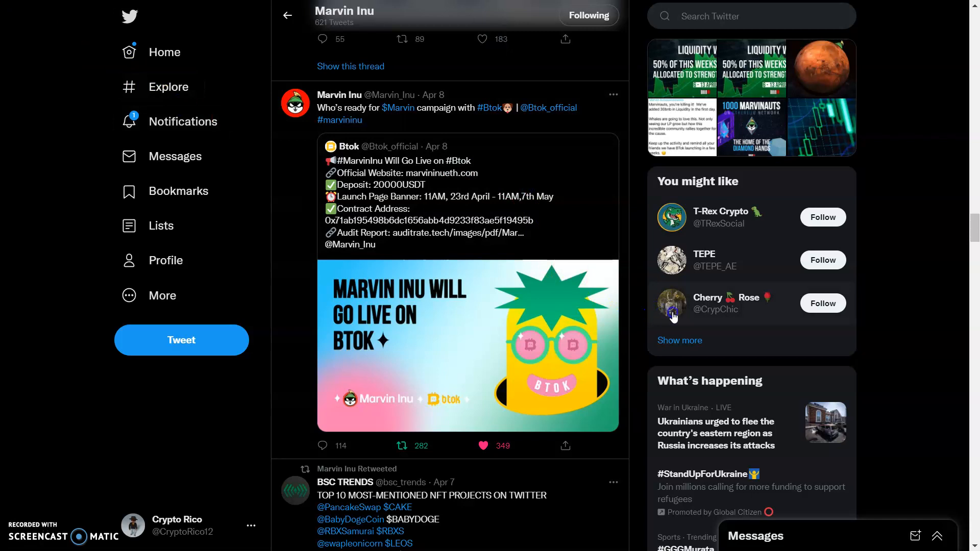
{"action": "mouse_move", "coordinate": [661, 239]}
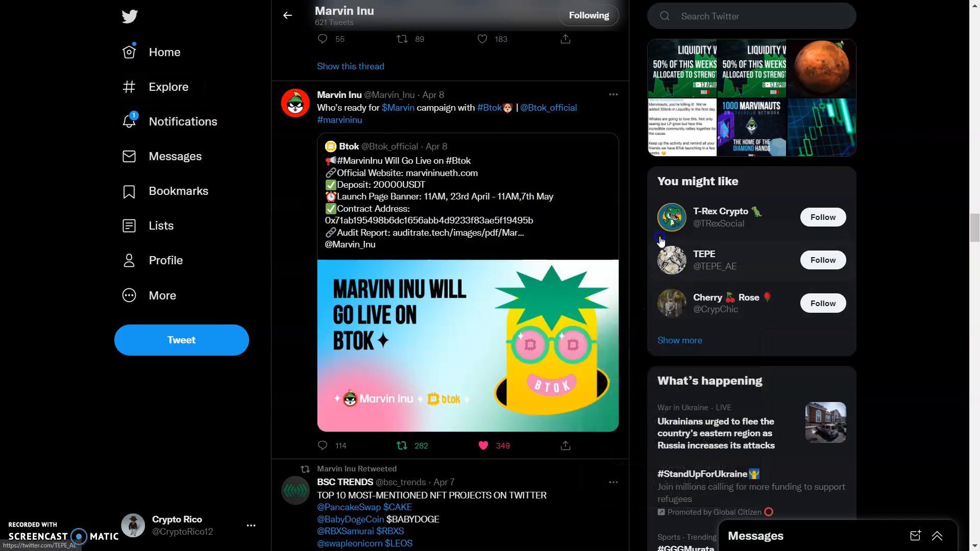
Step: Like and retweet Marvin Inu's pinned 'BNB Chain Potential Lego in 2022' tweet while scrolling the profile feed
{"action": "scroll", "scroll_direction": "up", "scroll_amount": 3}
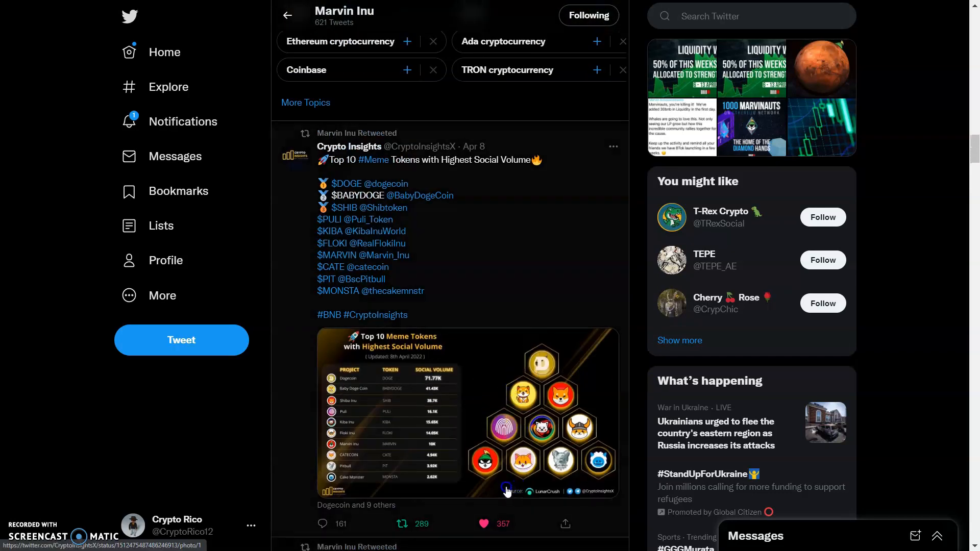
{"action": "mouse_move", "coordinate": [522, 501]}
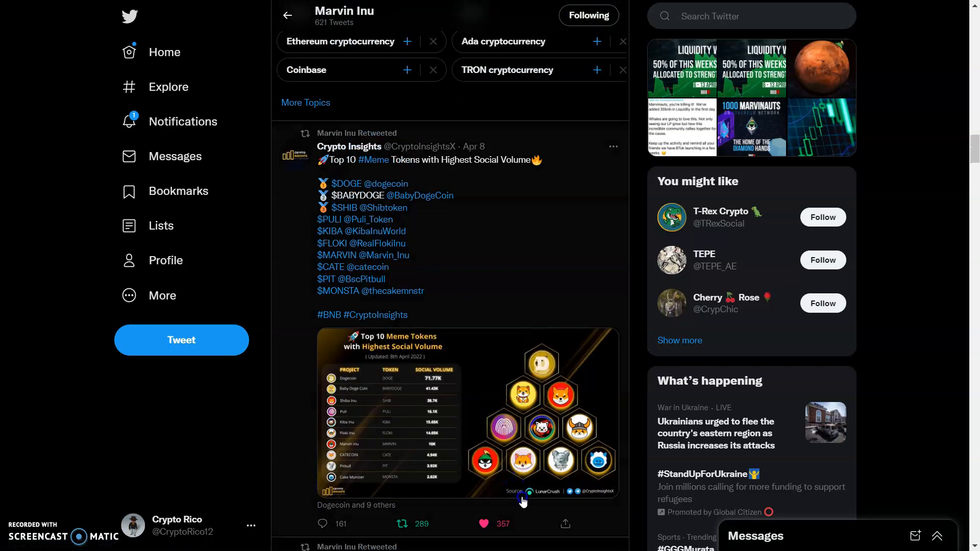
{"action": "scroll", "scroll_direction": "down", "scroll_amount": 3}
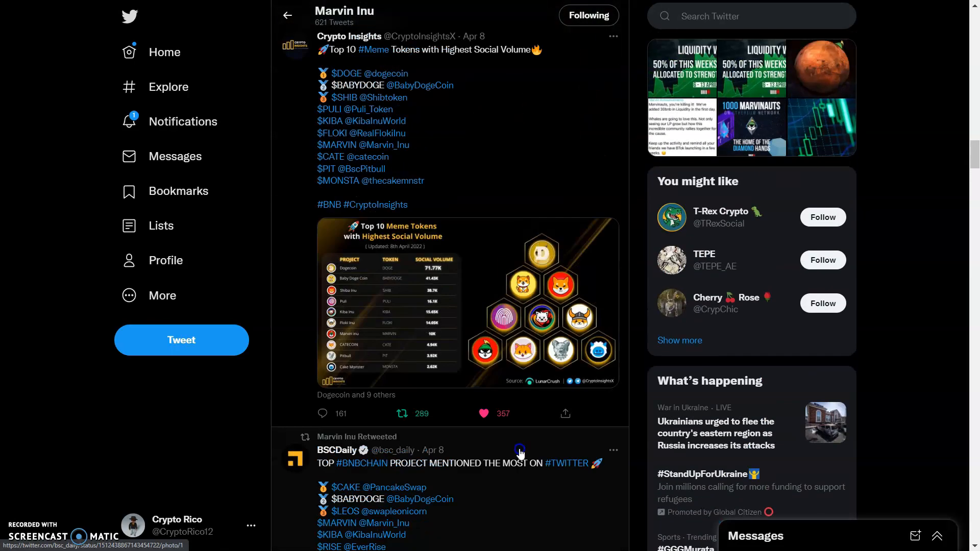
{"action": "scroll", "scroll_direction": "down", "scroll_amount": 3}
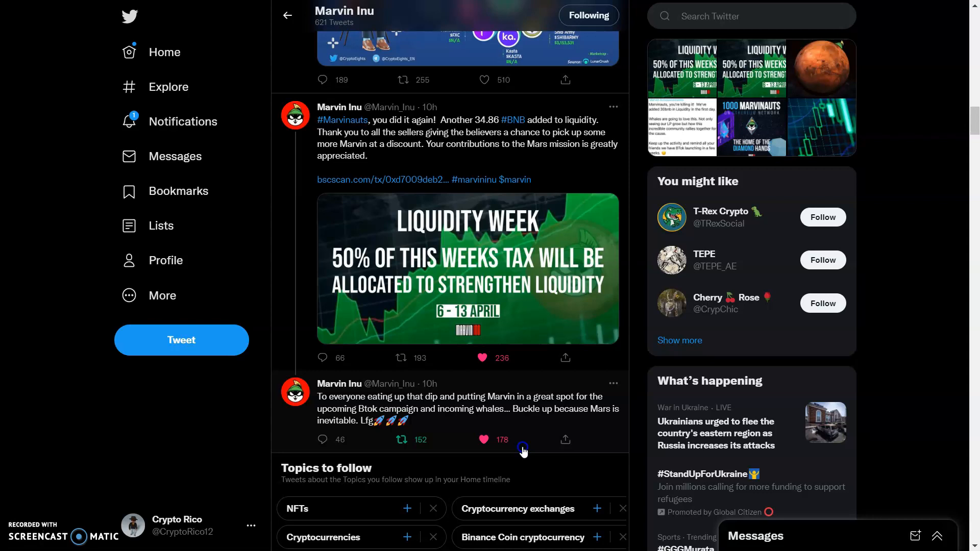
{"action": "scroll", "scroll_direction": "up", "scroll_amount": 3}
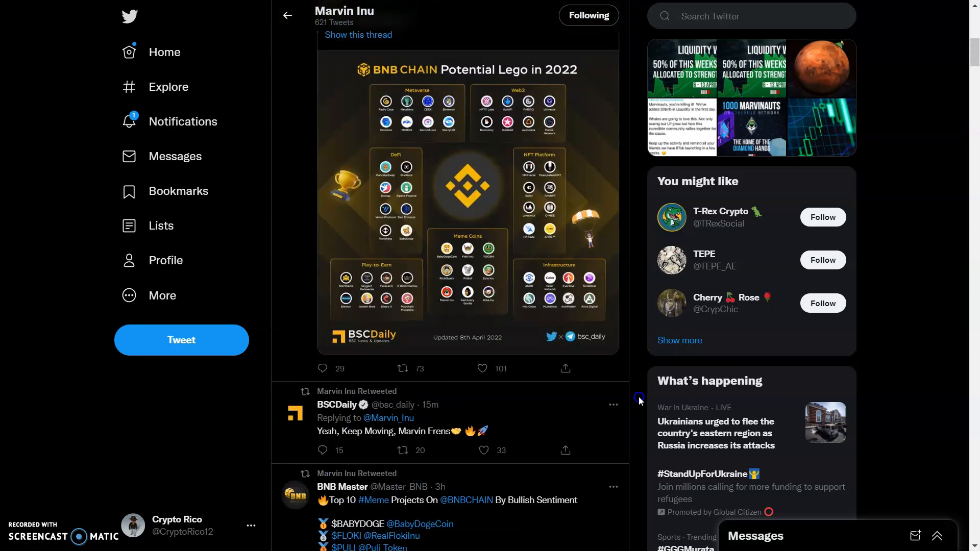
{"action": "scroll", "scroll_direction": "down", "scroll_amount": 3}
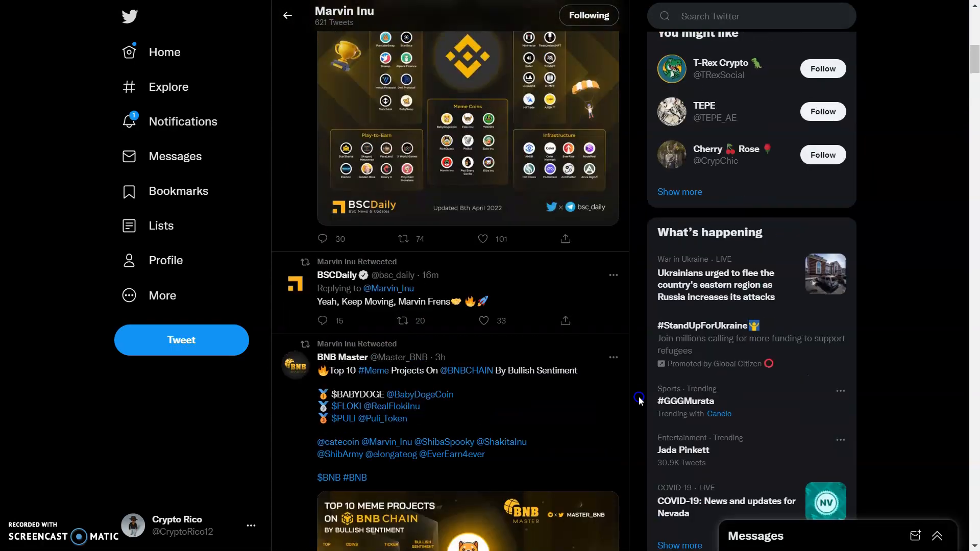
{"action": "scroll", "scroll_direction": "down", "scroll_amount": 3}
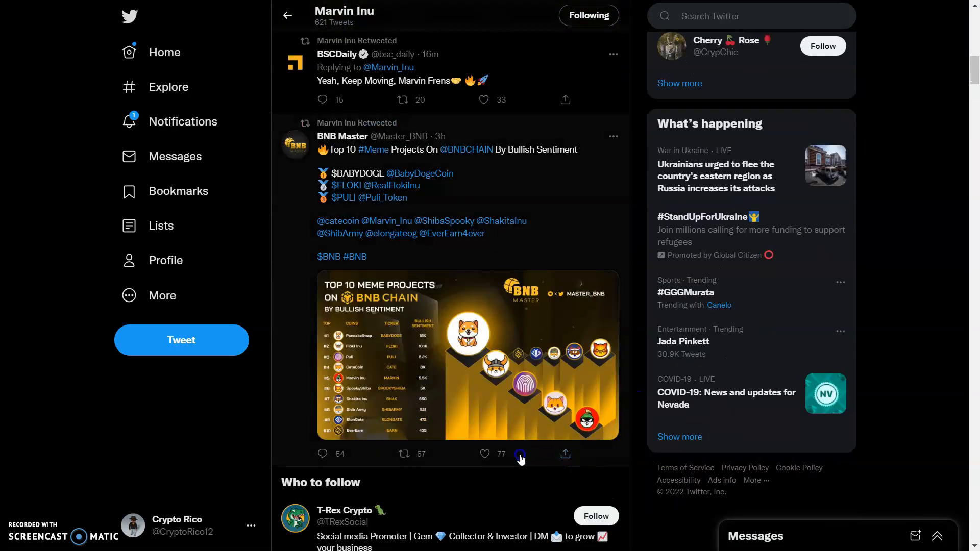
{"action": "left_click", "coordinate": [404, 453]}
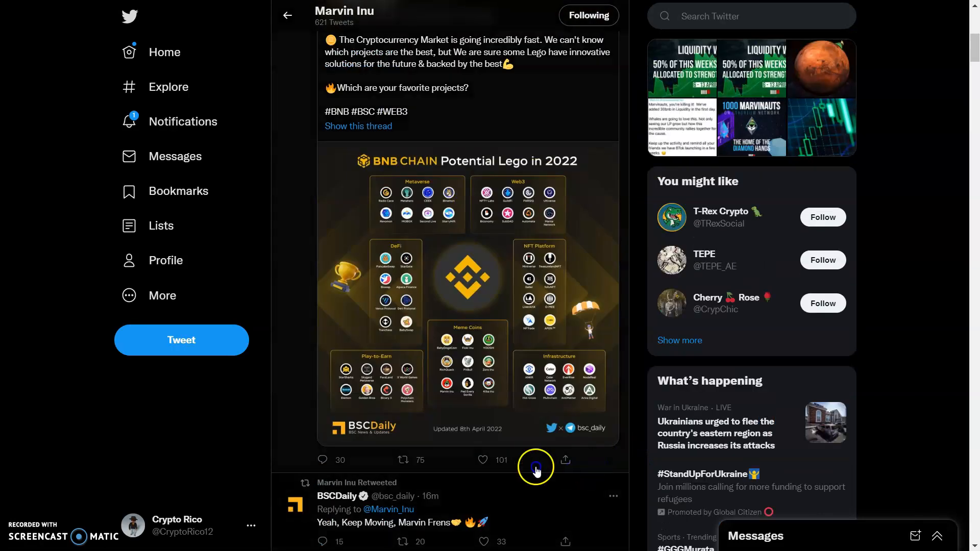
{"action": "scroll", "scroll_direction": "up", "scroll_amount": 3}
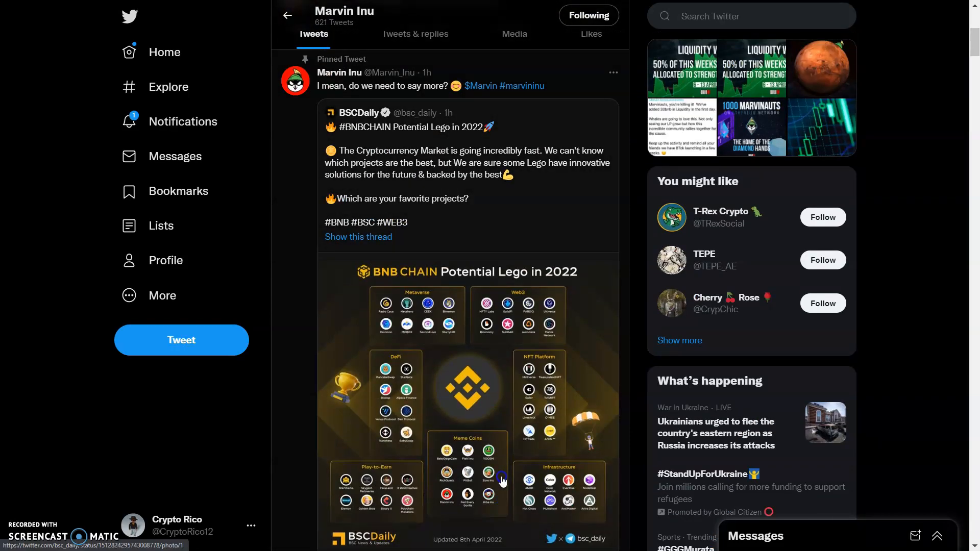
{"action": "scroll", "scroll_direction": "down", "scroll_amount": 3}
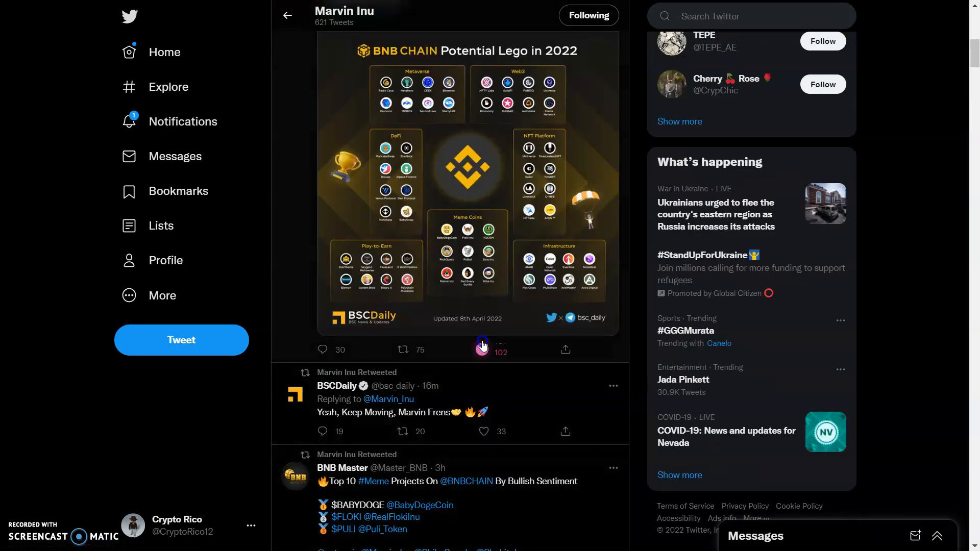
{"action": "left_click", "coordinate": [482, 349]}
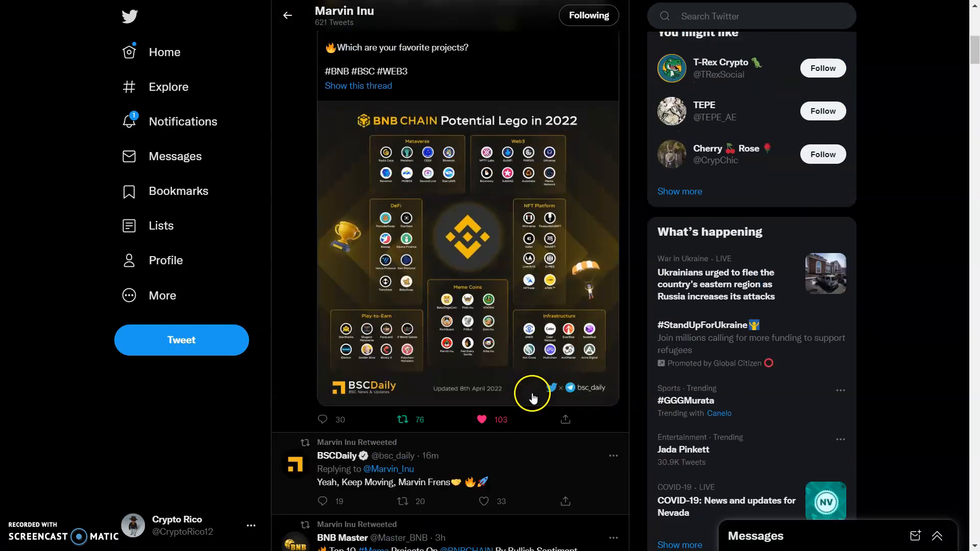
{"action": "scroll", "scroll_direction": "down", "scroll_amount": 3}
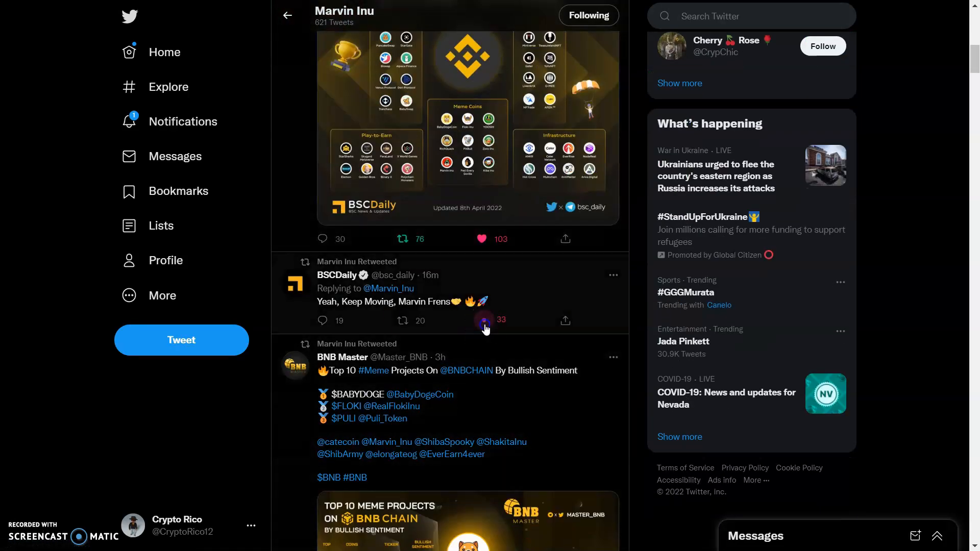
{"action": "scroll", "scroll_direction": "down", "scroll_amount": 3}
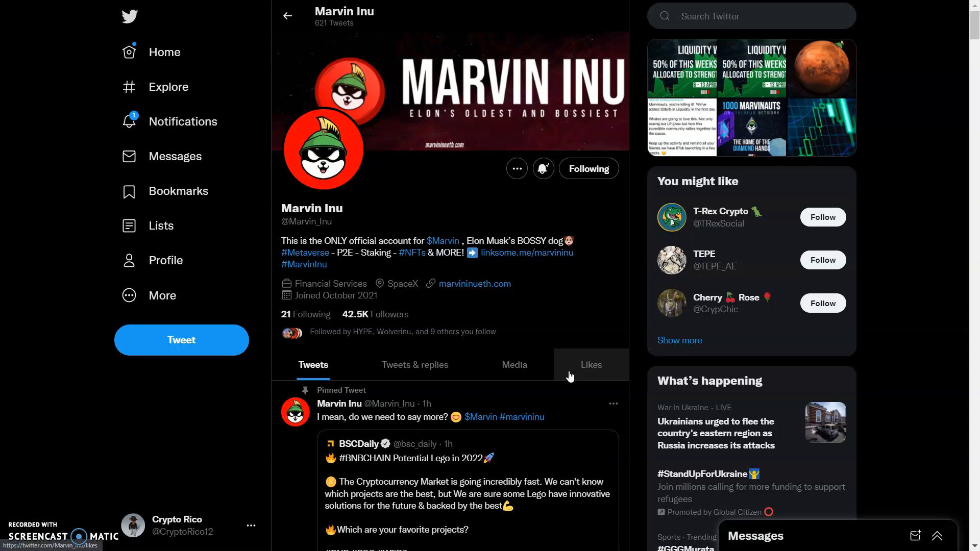
{"action": "mouse_move", "coordinate": [557, 273]}
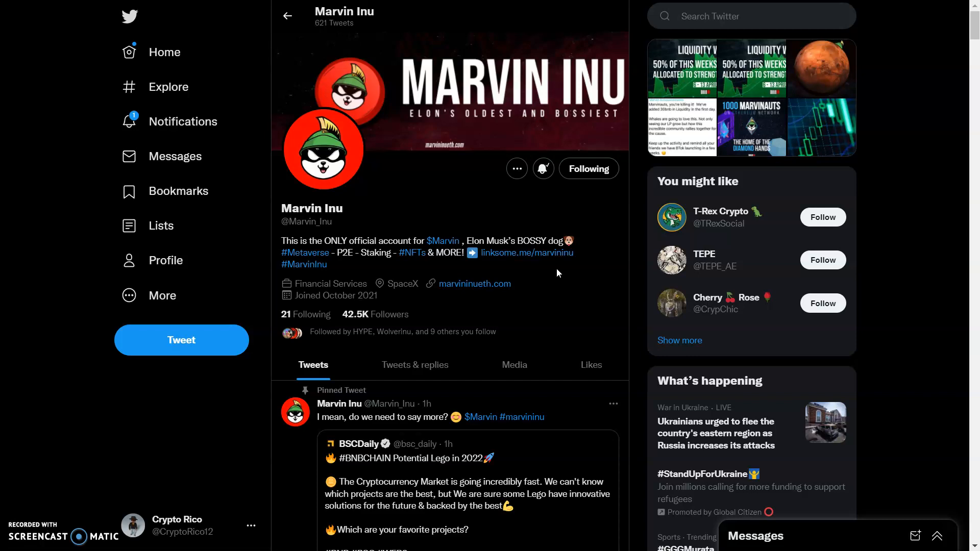
{"action": "mouse_move", "coordinate": [524, 291]}
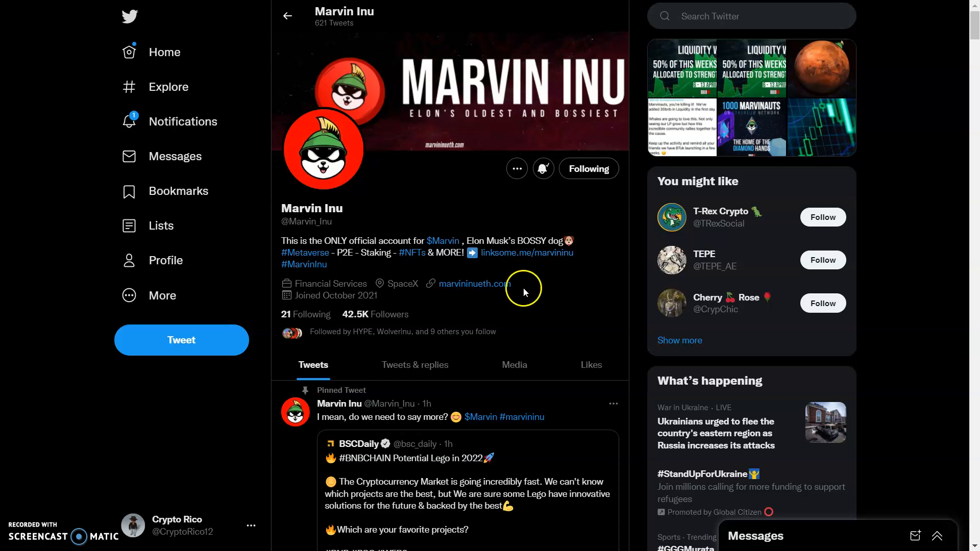